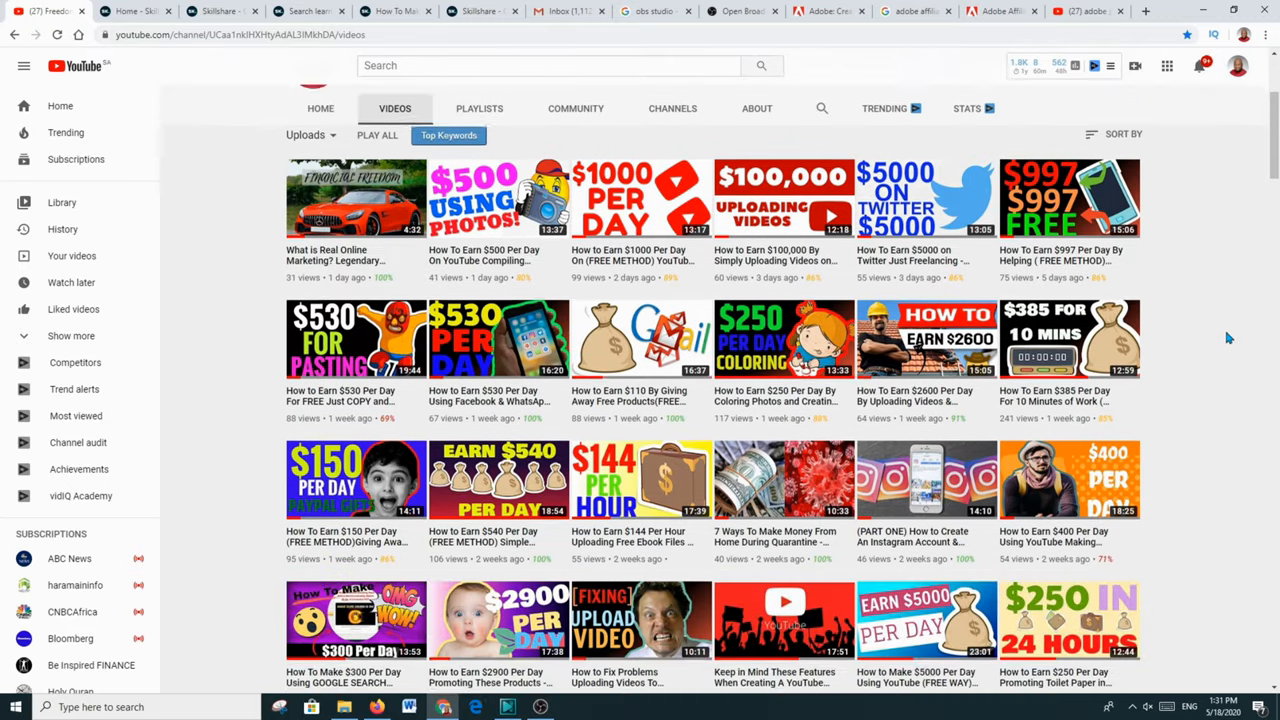
scroll("down", 3)
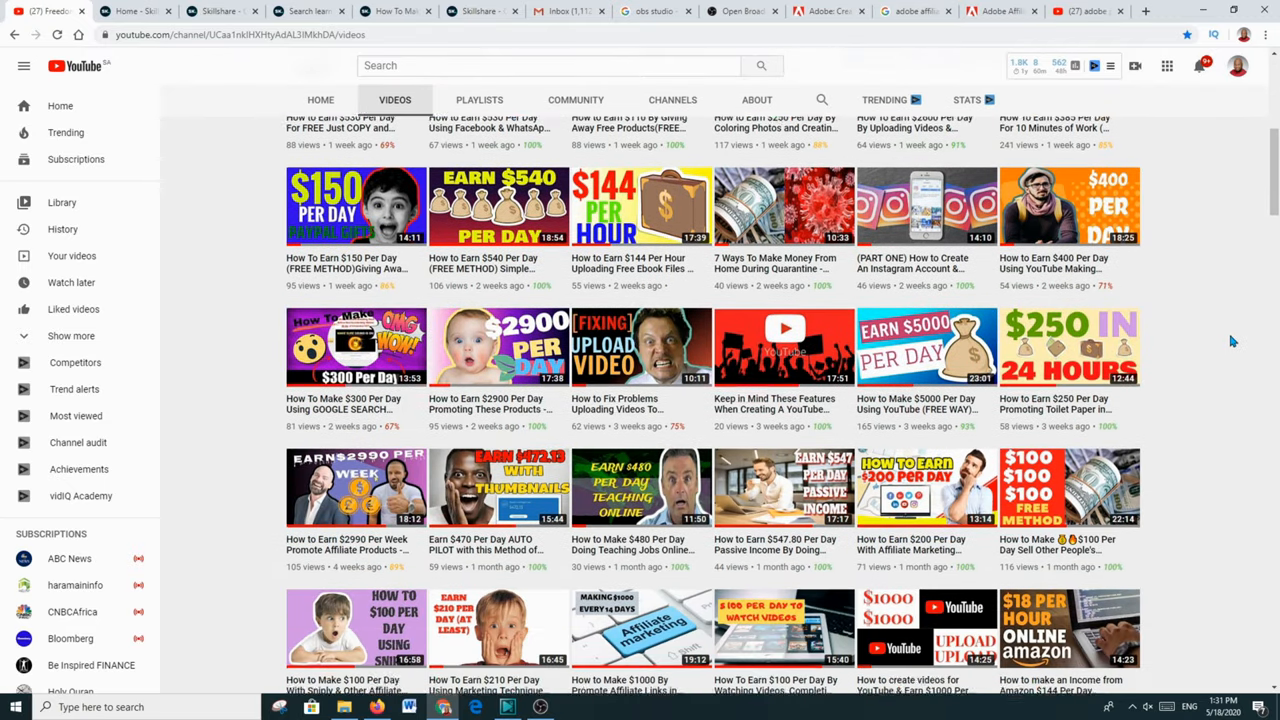
scroll("down", 3)
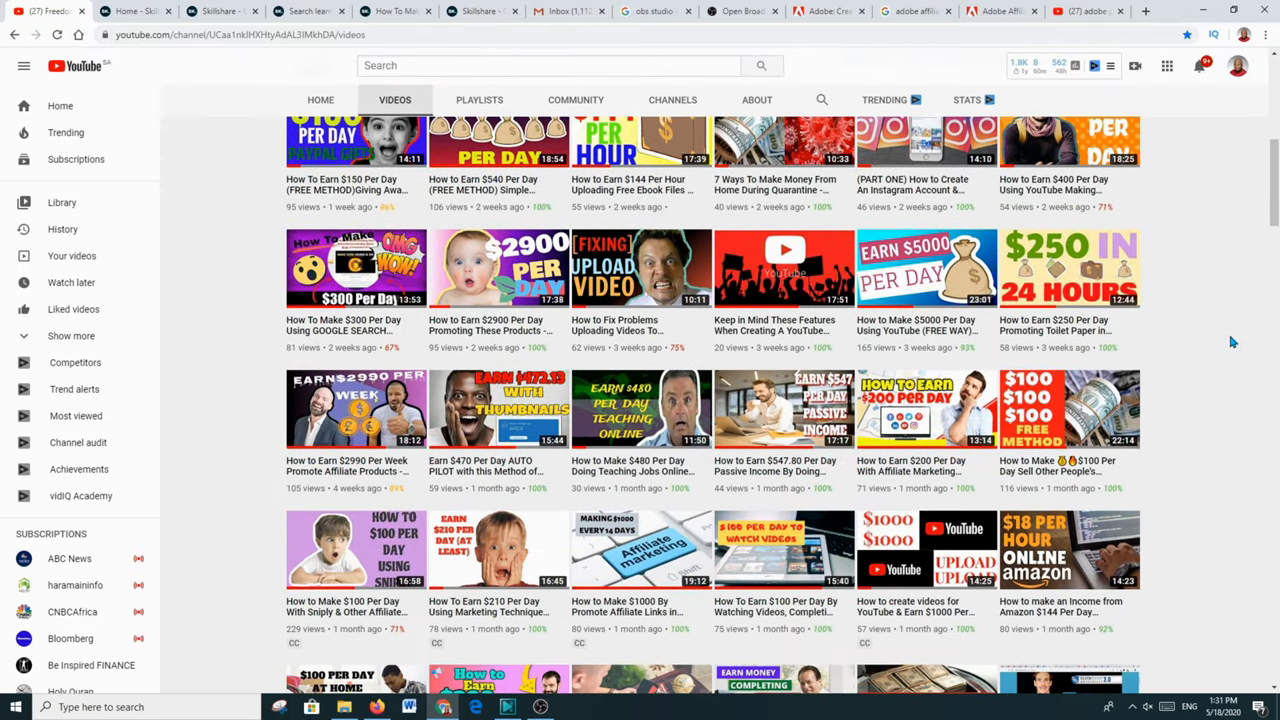